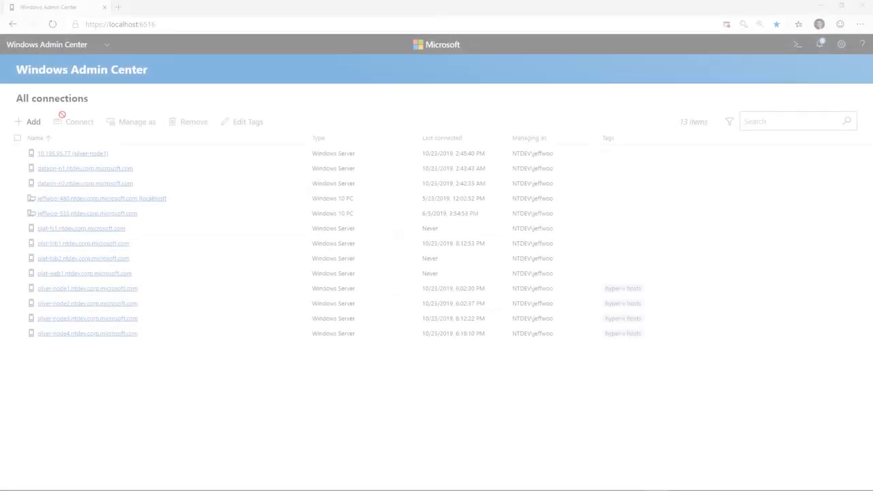
Open the Add resources panel from All connections
{"action": "left_click", "coordinate": [33, 121]}
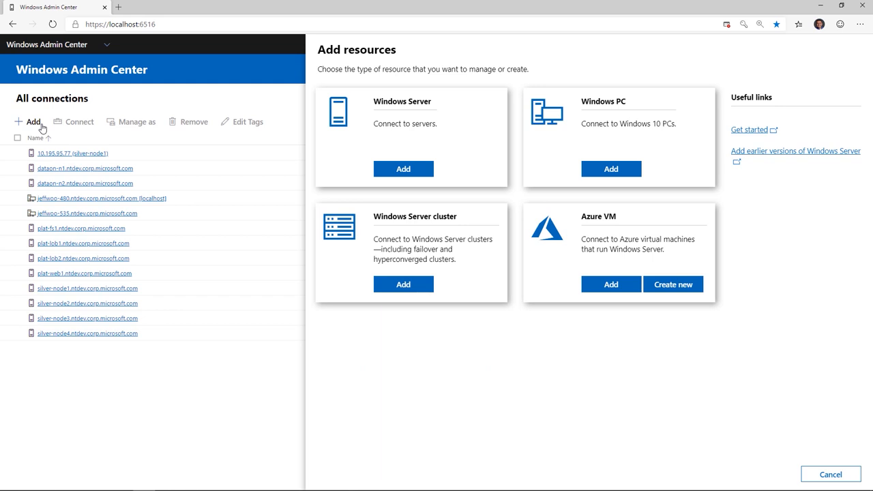
{"action": "mouse_move", "coordinate": [483, 164]}
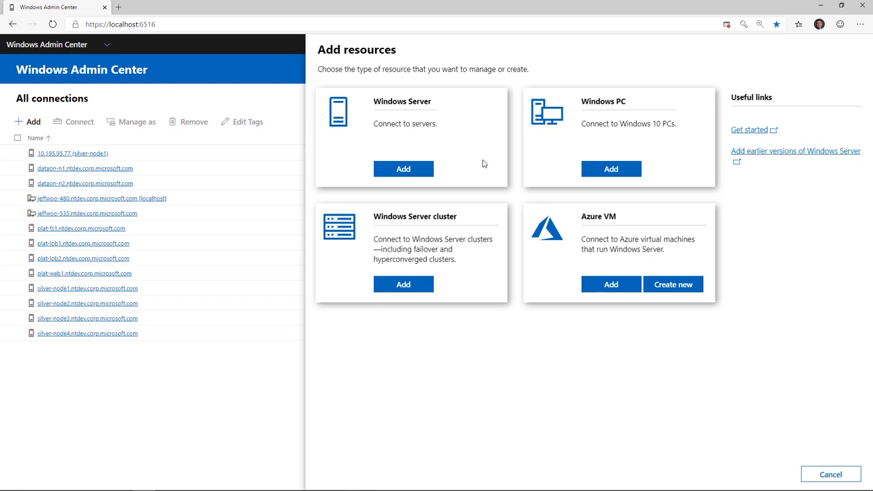
{"action": "mouse_move", "coordinate": [481, 268]}
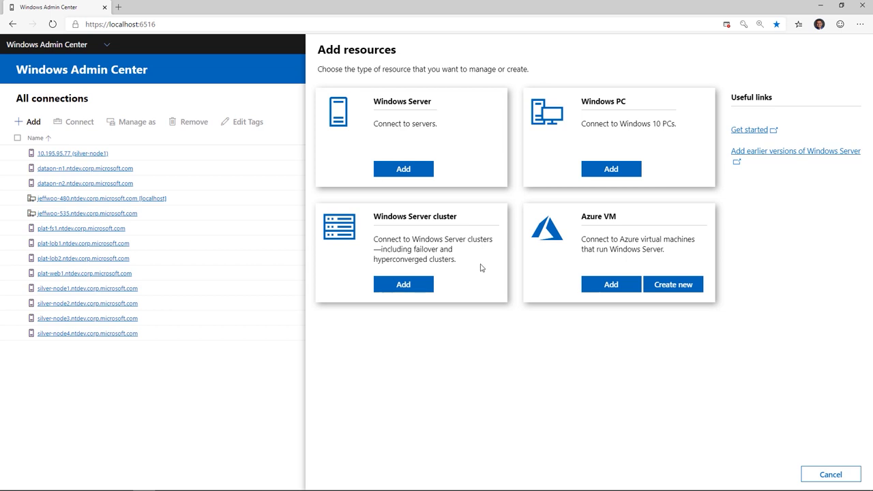
{"action": "mouse_move", "coordinate": [572, 289]}
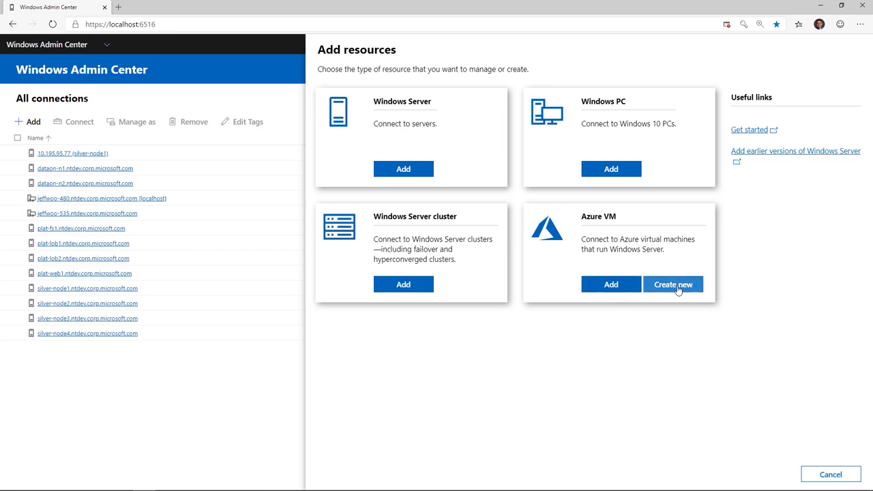
Create new Azure VM WS2019-1 in New-UM2, West US, admin Jeff-Woolsey with password
{"action": "left_click", "coordinate": [673, 285]}
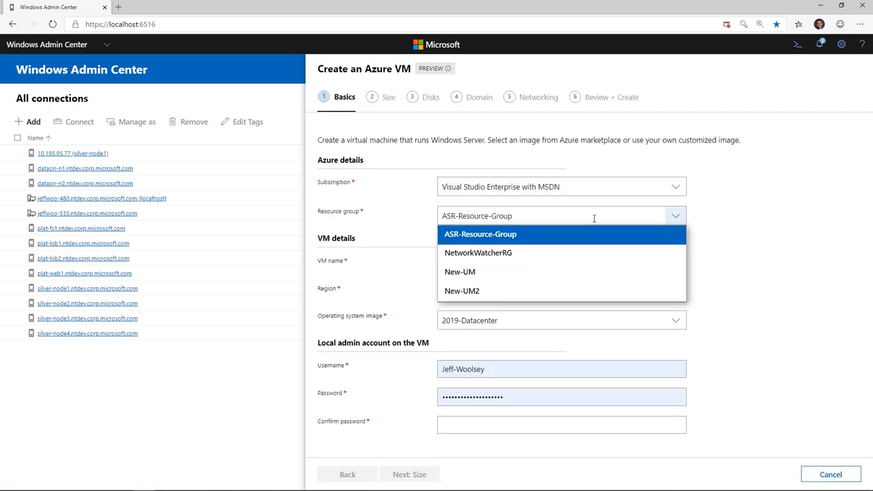
{"action": "left_click", "coordinate": [462, 290]}
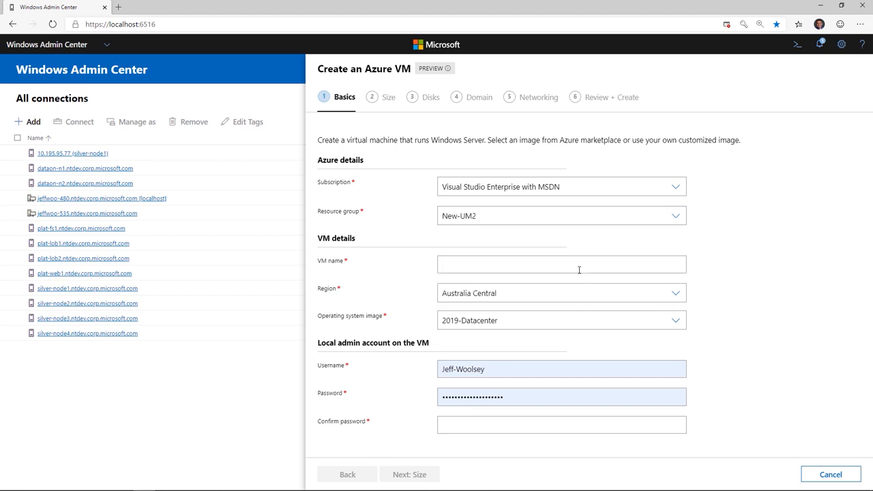
{"action": "type", "text": "WS2019-1"}
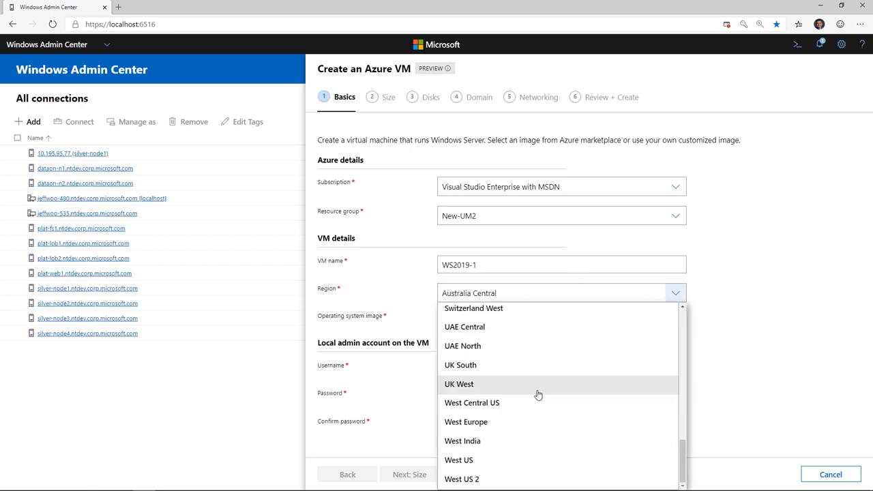
{"action": "left_click", "coordinate": [459, 460]}
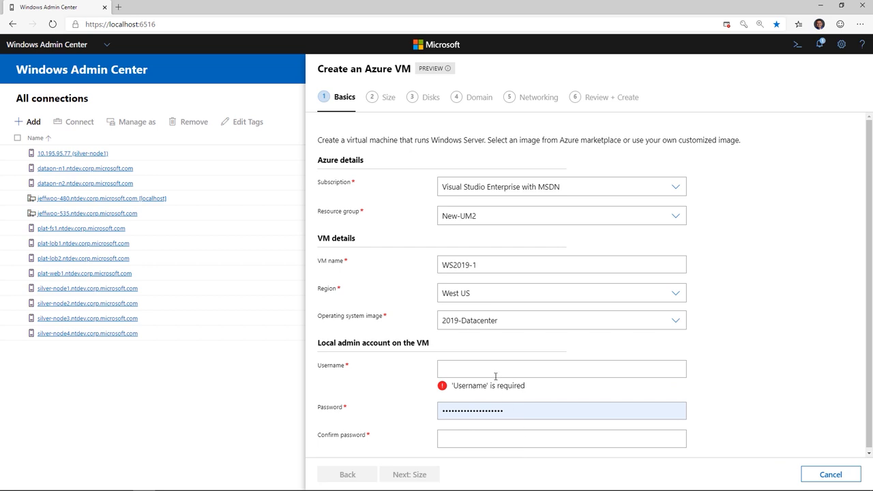
{"action": "type", "text": "Jeff-Woolsey"}
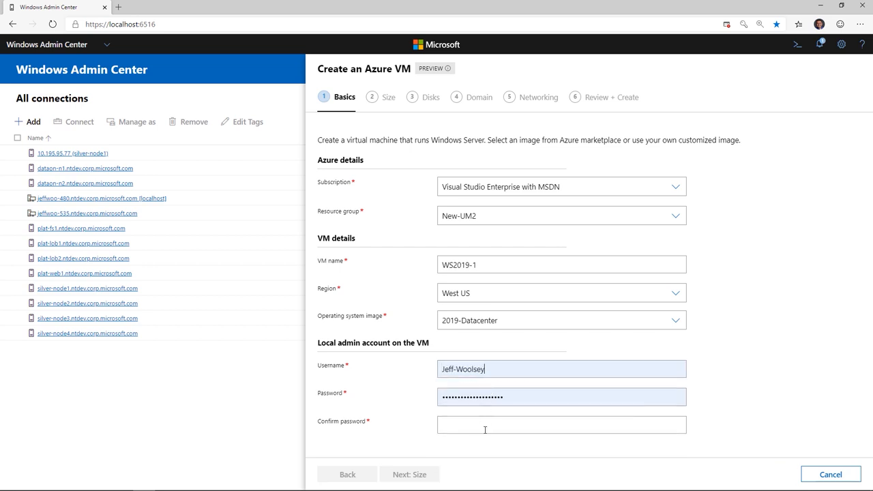
{"action": "type", "text": "••••••••••••••••"}
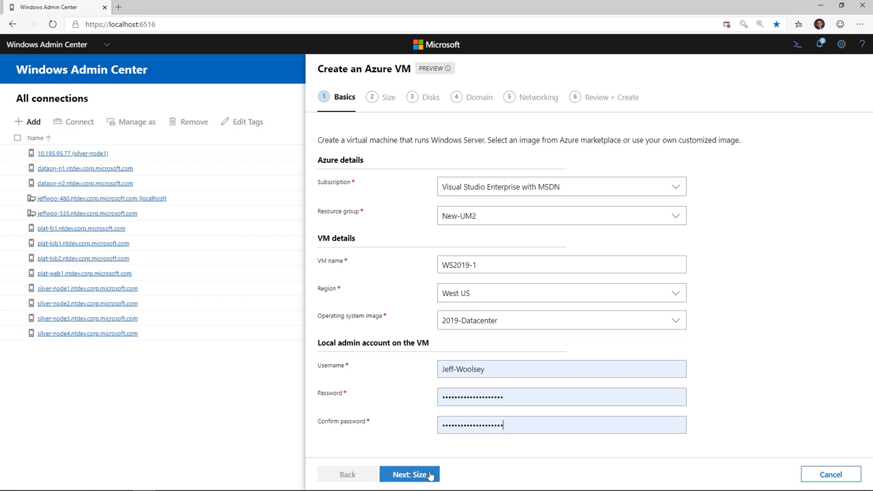
On the Size step, compare sizes by vCPUs and RAM, then select A4 Standard
{"action": "left_click", "coordinate": [410, 474]}
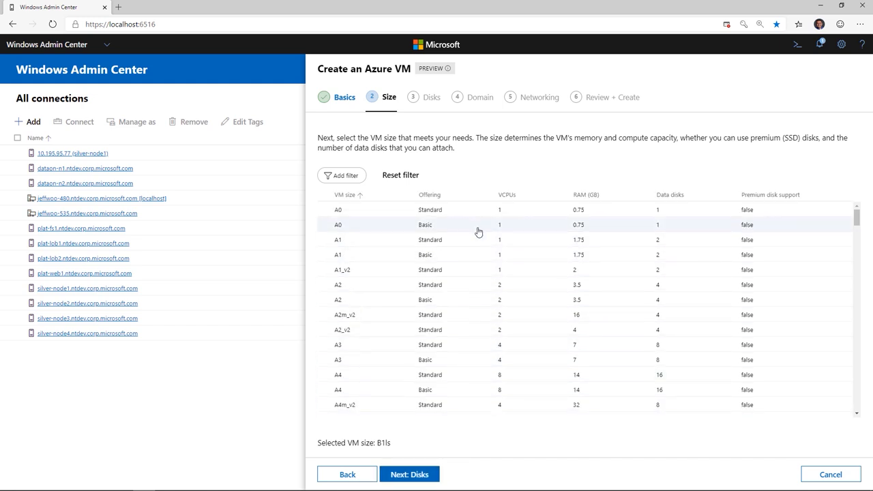
{"action": "left_click", "coordinate": [505, 195]}
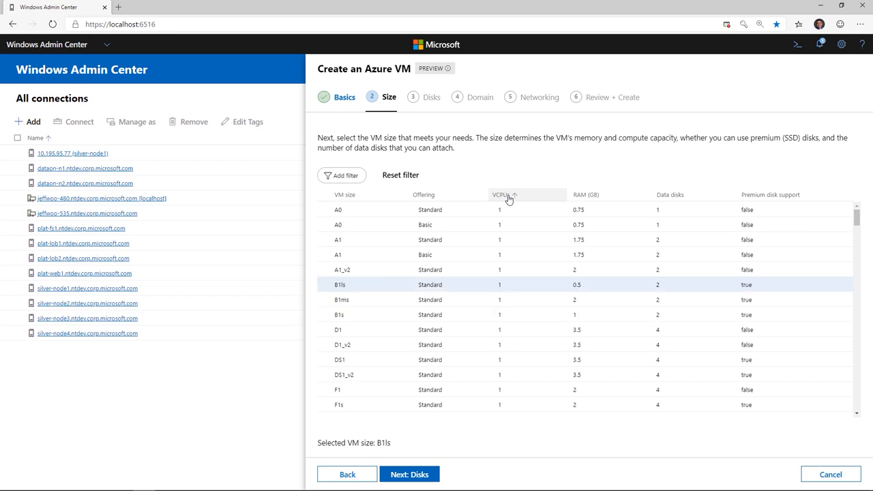
{"action": "left_click", "coordinate": [503, 195]}
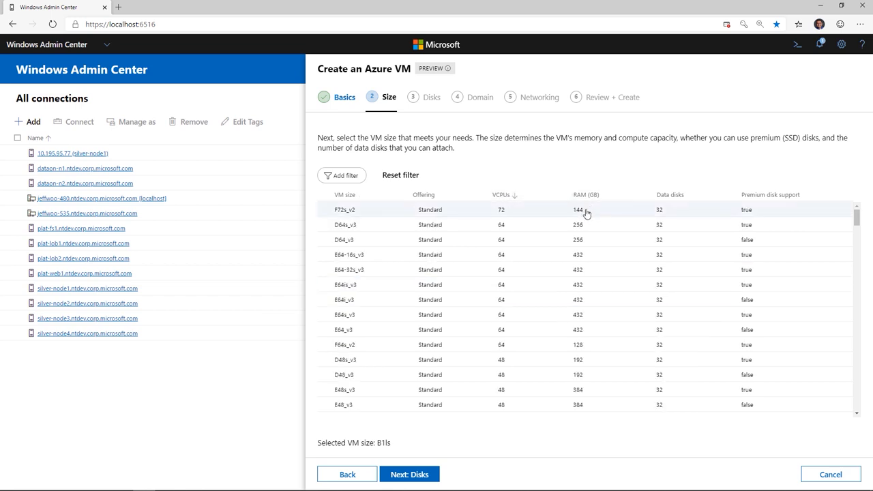
{"action": "left_click", "coordinate": [580, 194]}
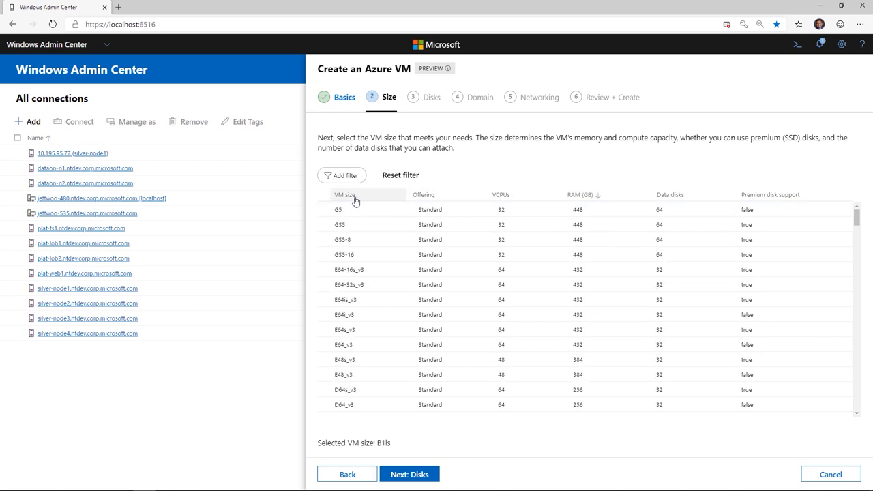
{"action": "left_click", "coordinate": [345, 194]}
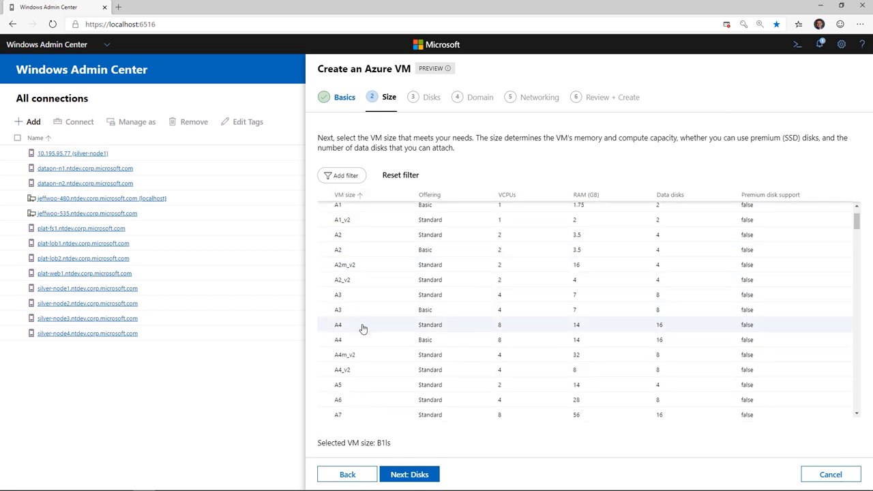
{"action": "left_click", "coordinate": [363, 325]}
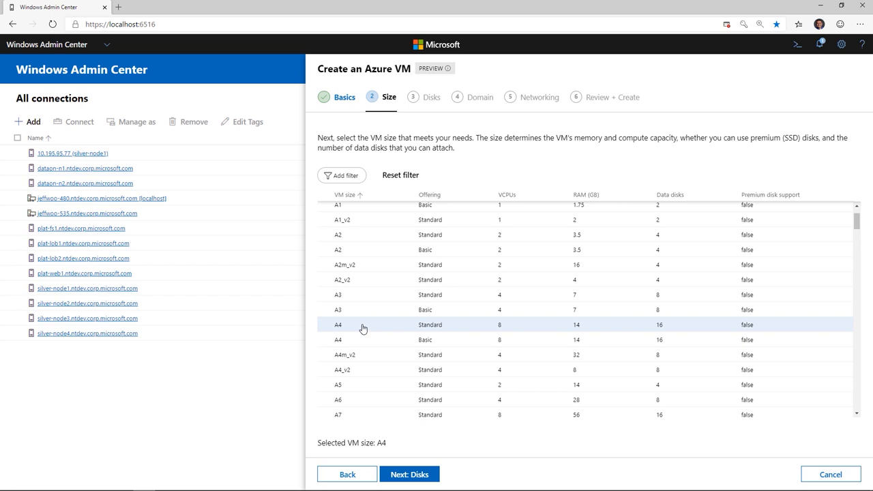
{"action": "mouse_move", "coordinate": [505, 328]}
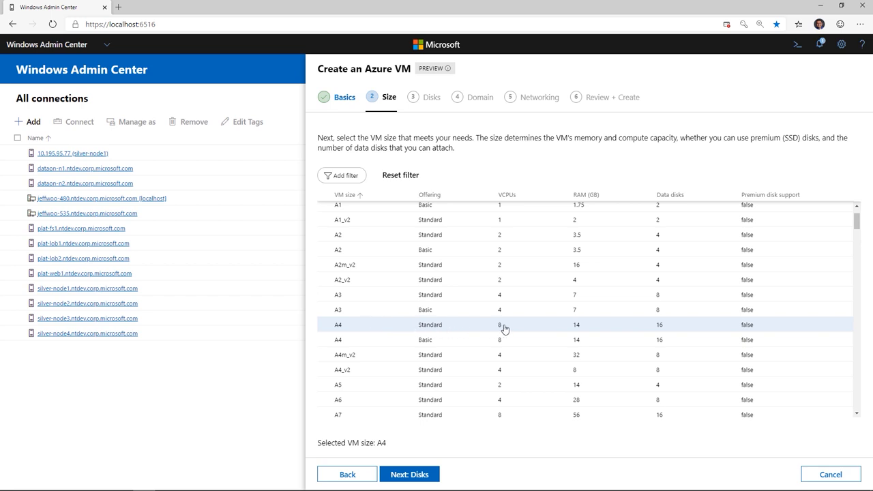
{"action": "mouse_move", "coordinate": [606, 325]}
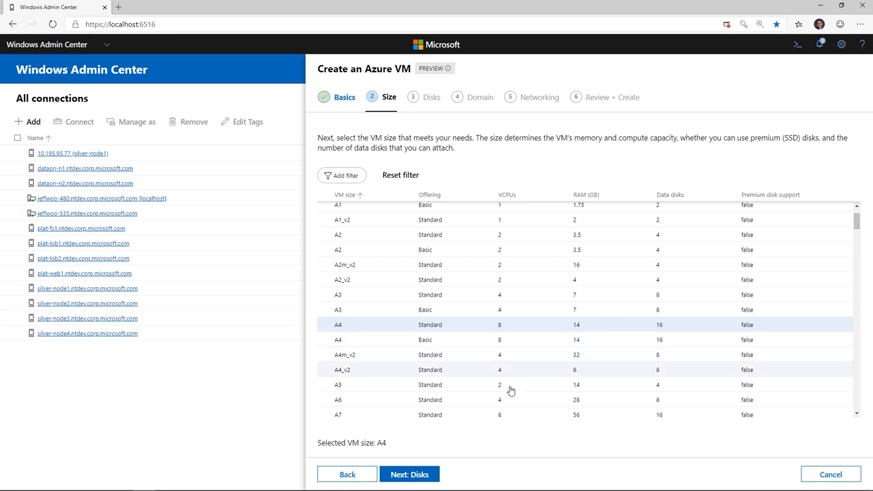
Add data disk D1: 200 GB, Standard SSD, read-only caching
{"action": "left_click", "coordinate": [409, 475]}
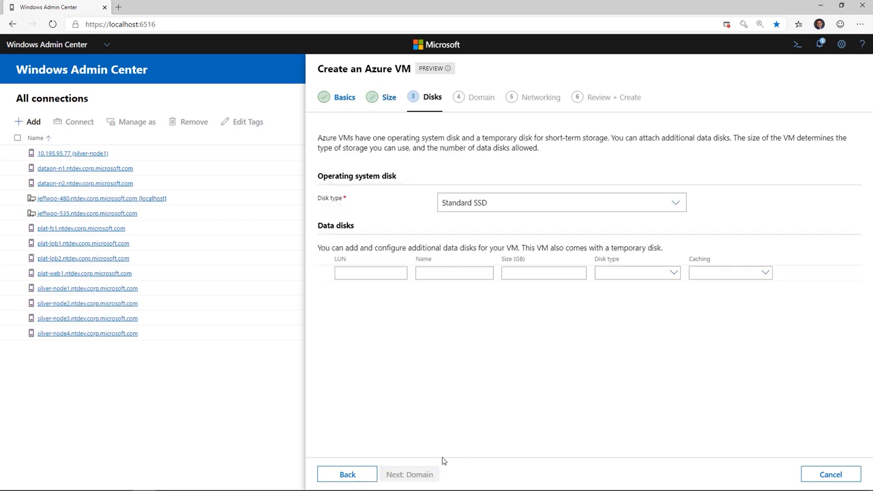
{"action": "left_click", "coordinate": [370, 272]}
{"action": "type", "text": "1"}
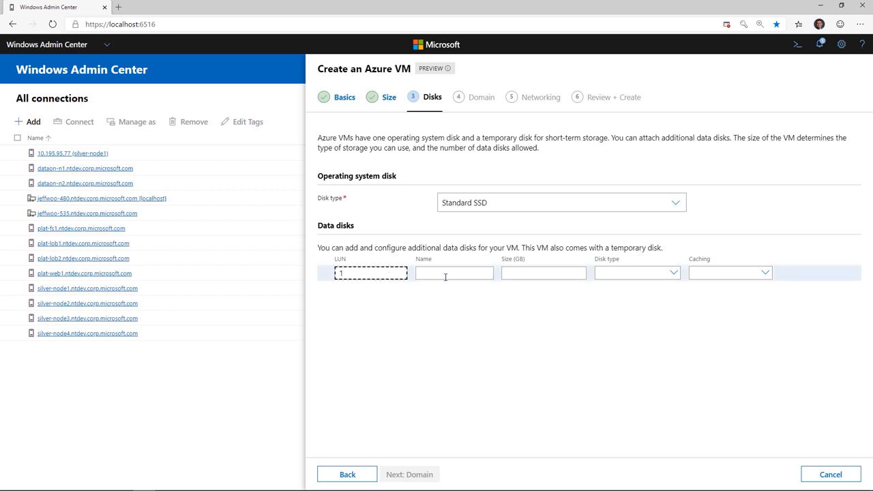
{"action": "type", "text": "D1"}
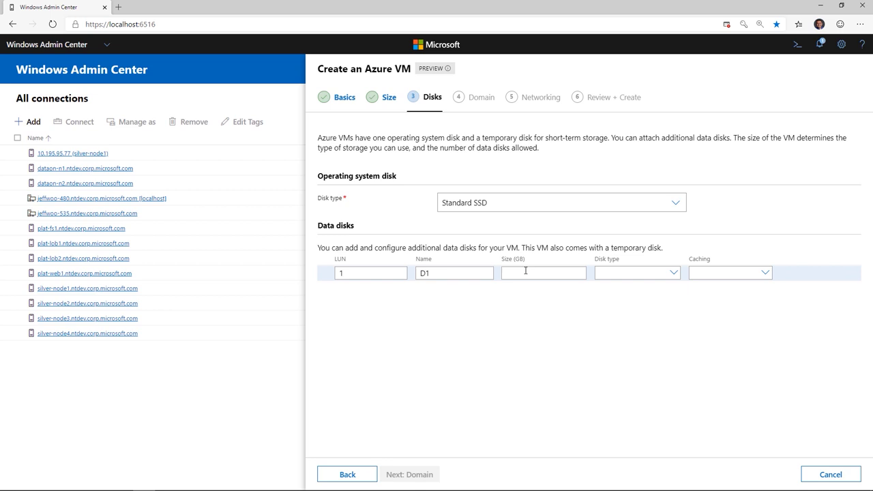
{"action": "type", "text": "200"}
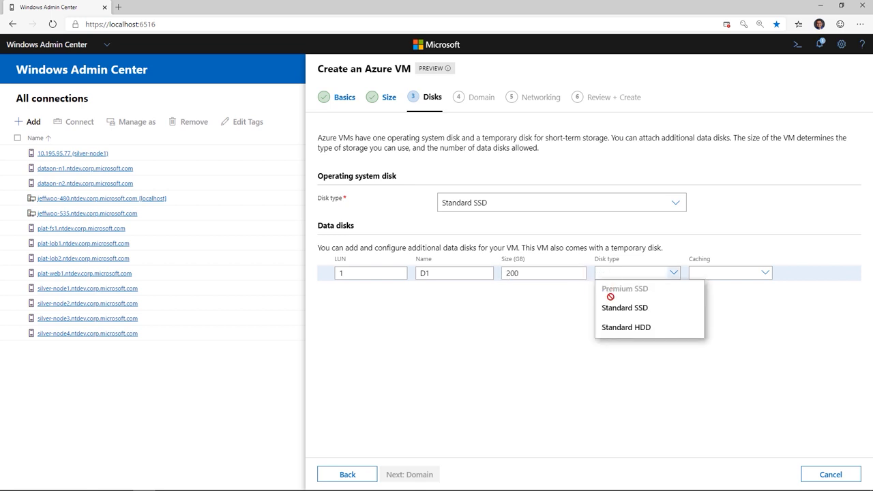
{"action": "left_click", "coordinate": [730, 273]}
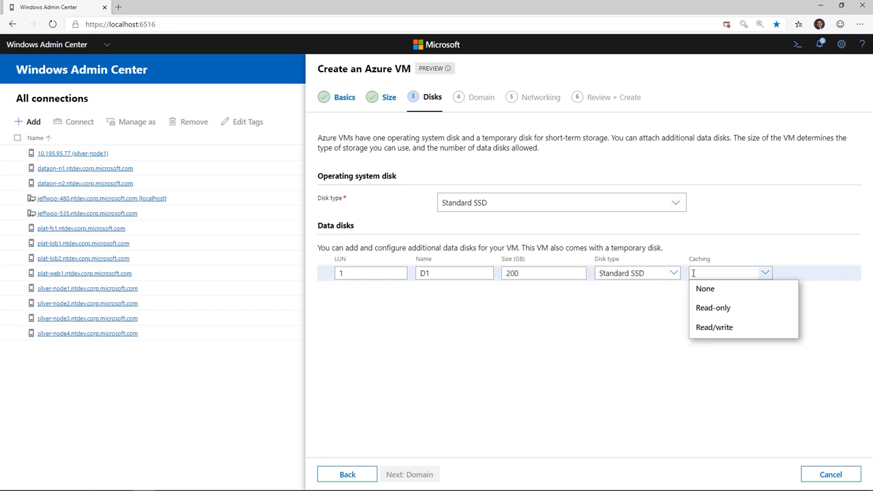
{"action": "left_click", "coordinate": [714, 308]}
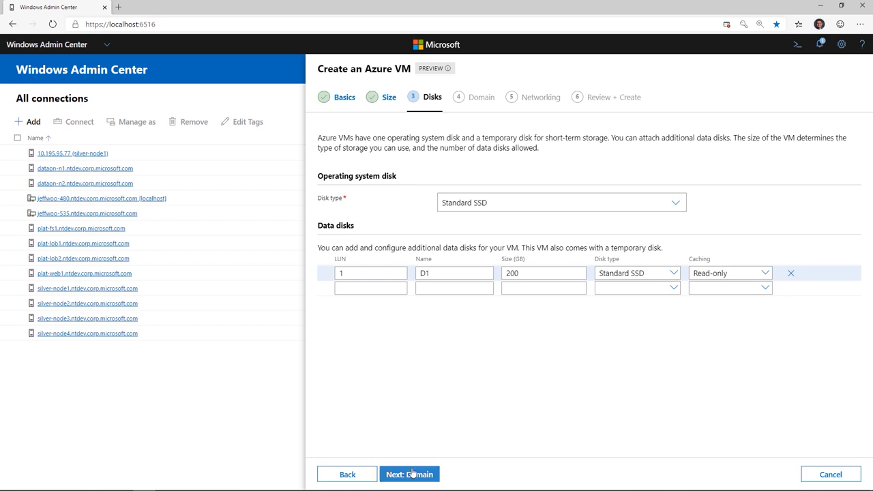
Skip the Active Directory domain join and move on to networking with Public-VN1
{"action": "left_click", "coordinate": [409, 475]}
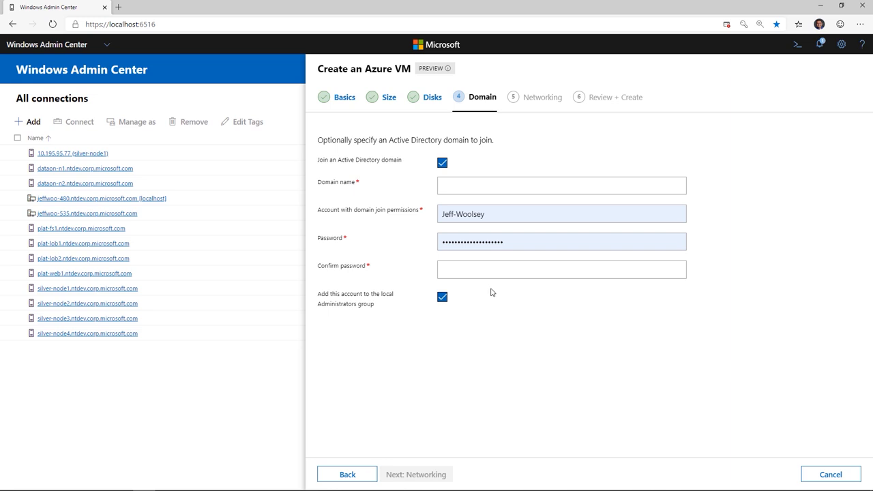
{"action": "left_click", "coordinate": [442, 162]}
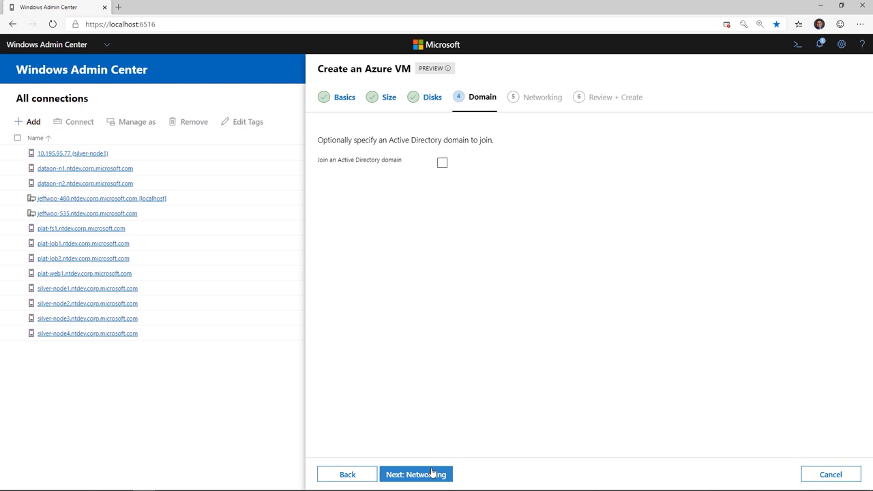
{"action": "left_click", "coordinate": [415, 474]}
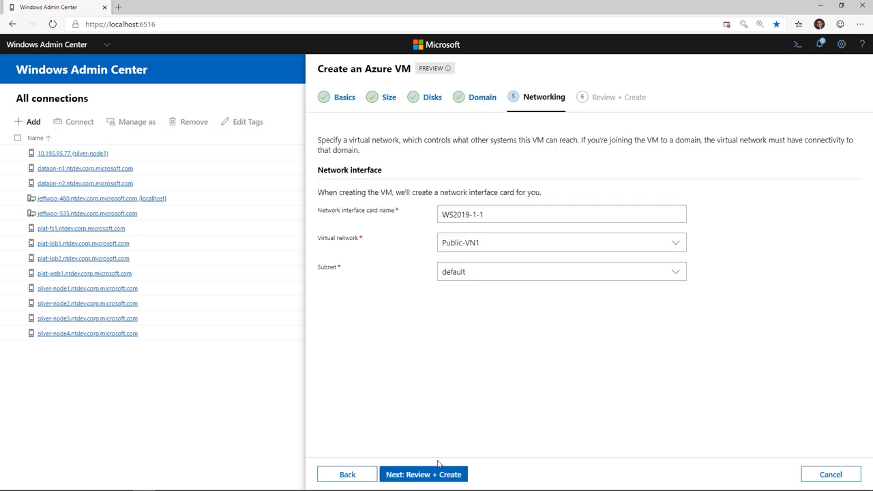
{"action": "mouse_move", "coordinate": [483, 299]}
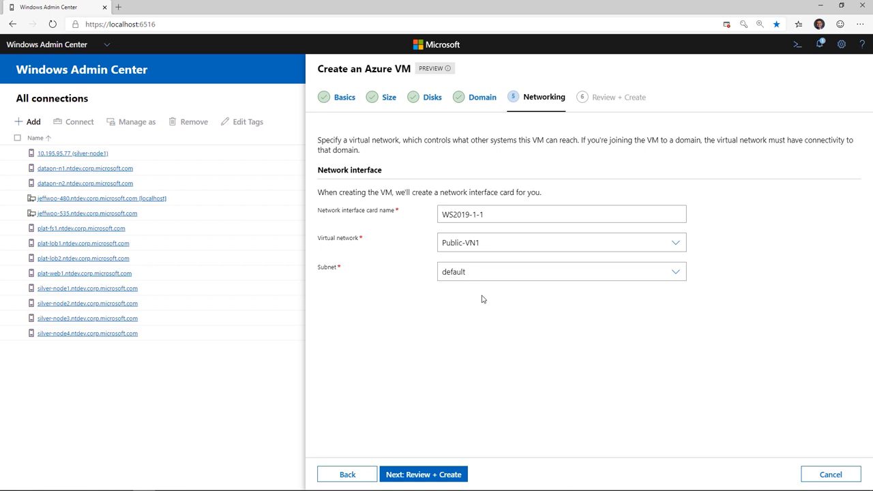
Review the WS2019-1 summary and submit the VM for creation
{"action": "left_click", "coordinate": [423, 474]}
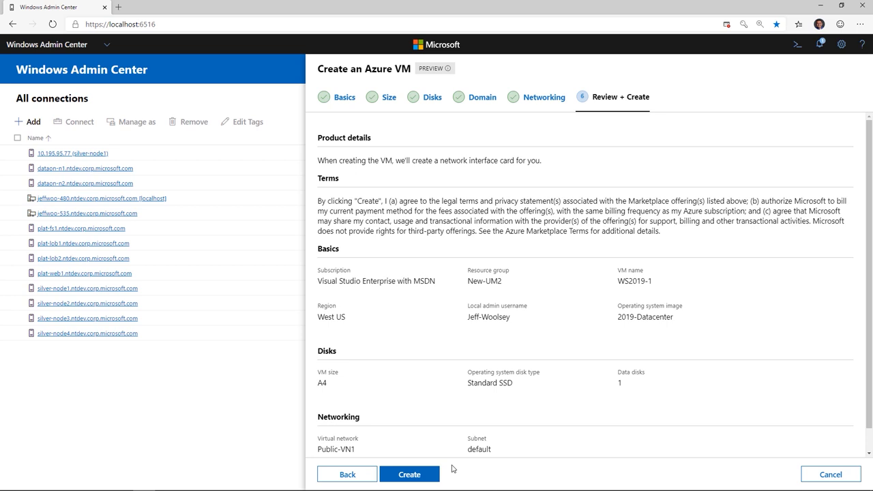
{"action": "left_click", "coordinate": [409, 474]}
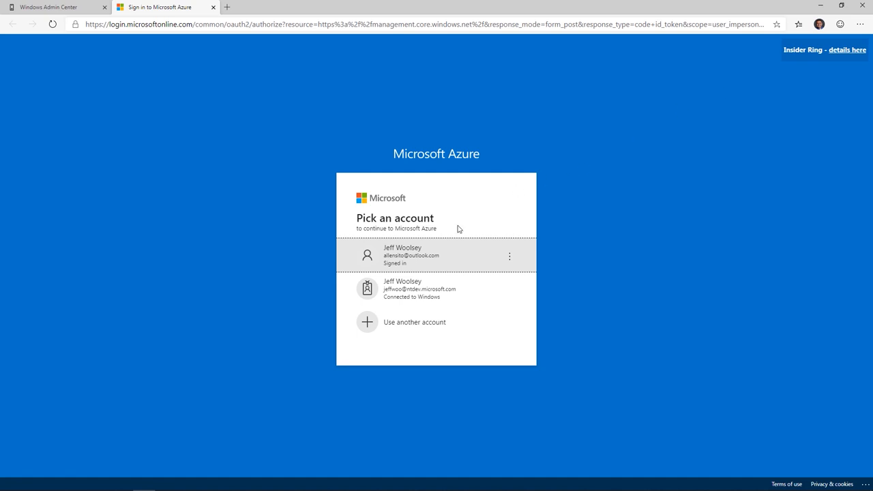
Sign in to Azure to view the WS2019-1 deployment, then reopen Add resources
{"action": "left_click", "coordinate": [423, 255]}
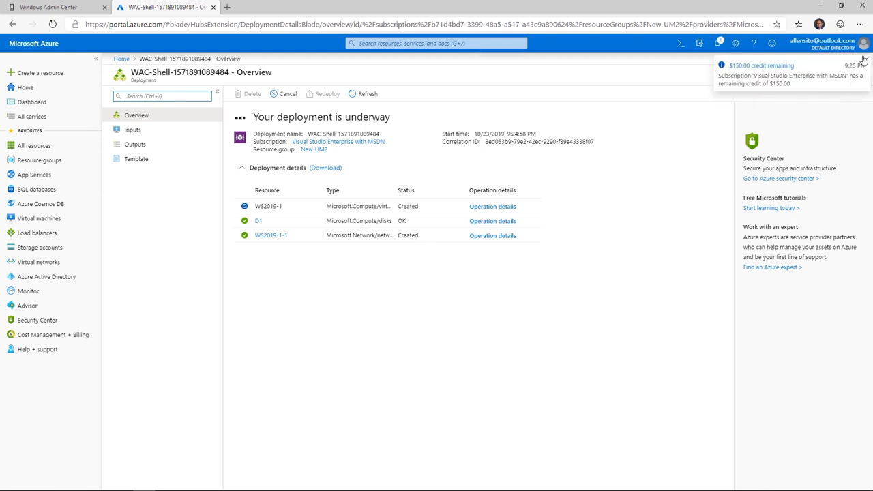
{"action": "mouse_move", "coordinate": [679, 189]}
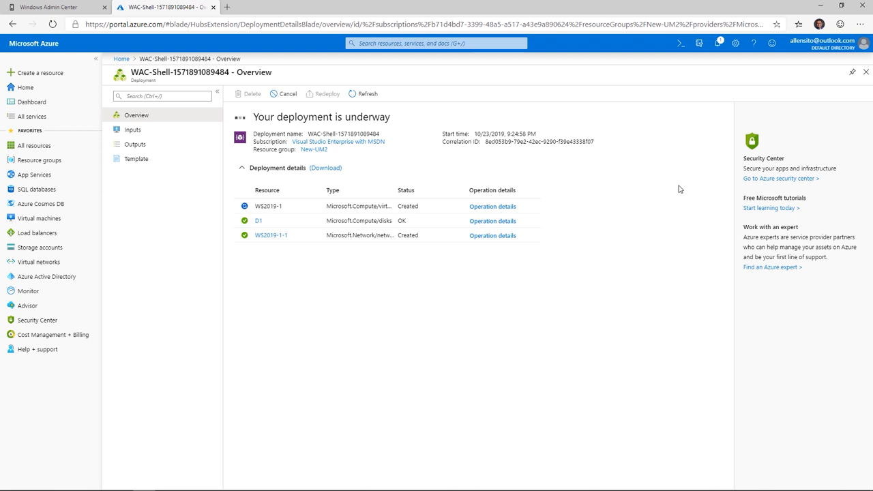
{"action": "mouse_move", "coordinate": [55, 7]}
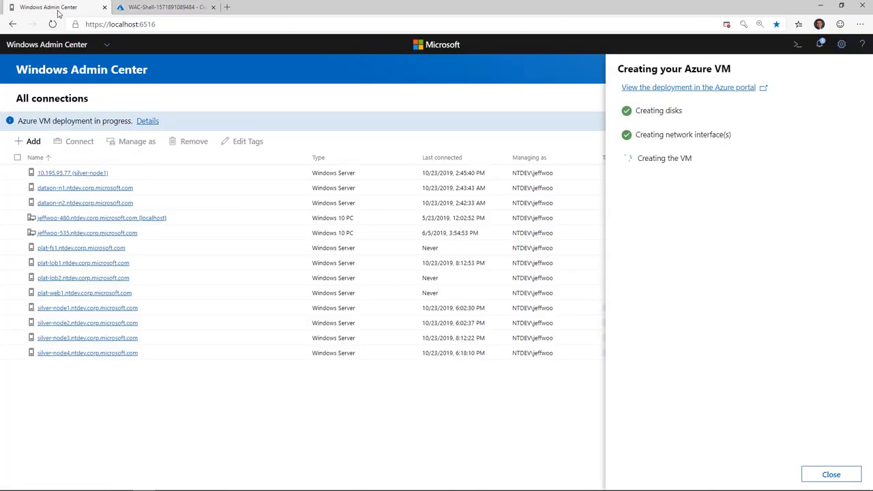
{"action": "left_click", "coordinate": [832, 474]}
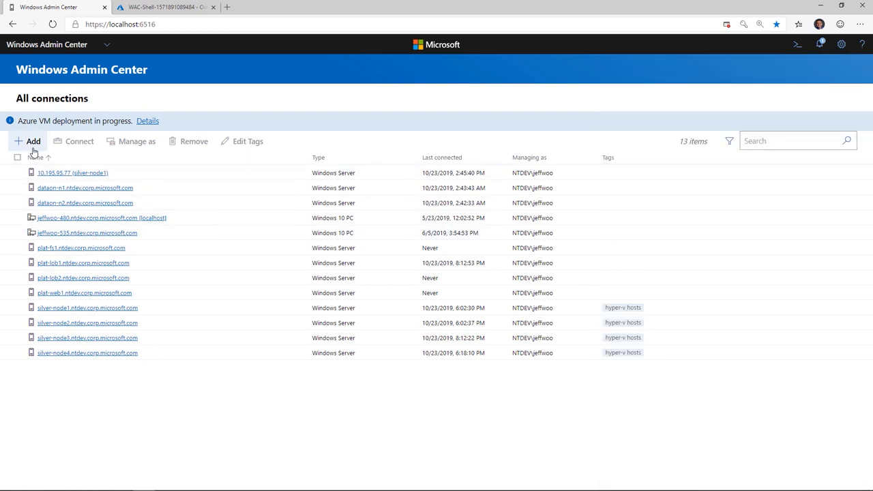
{"action": "left_click", "coordinate": [32, 141]}
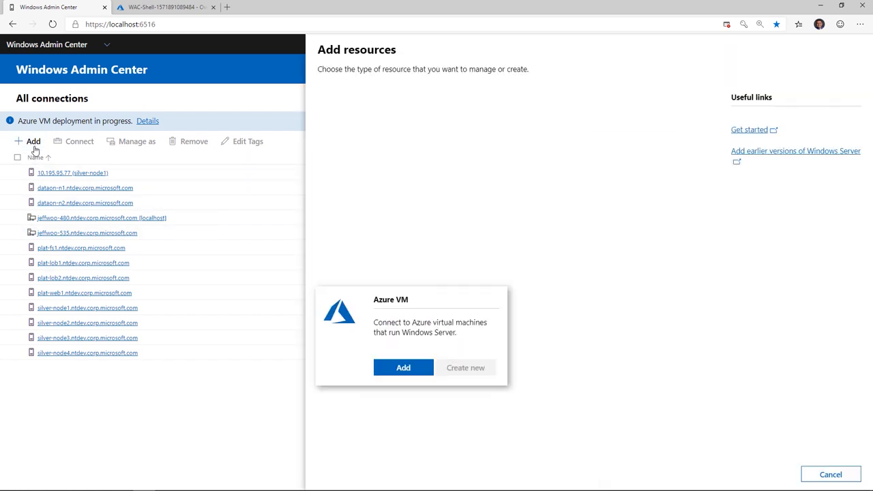